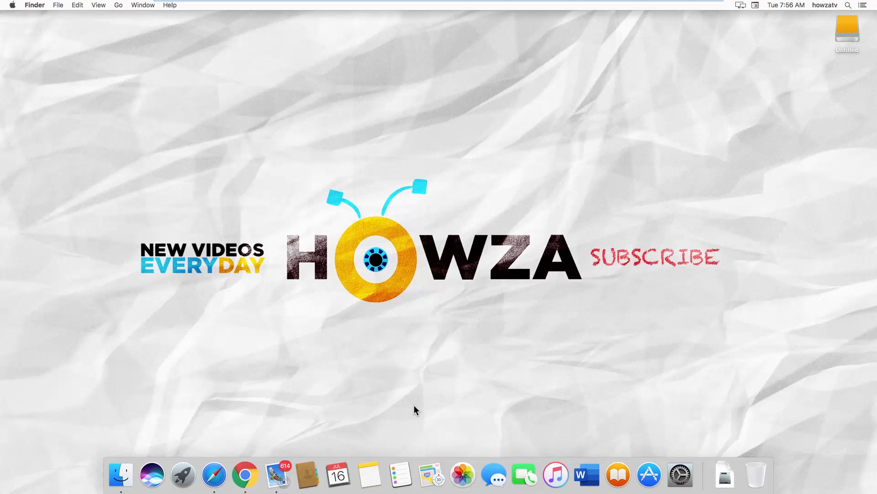
Step: Open a Finder window from the Dock, showing All My Files
{"action": "left_click", "coordinate": [120, 475]}
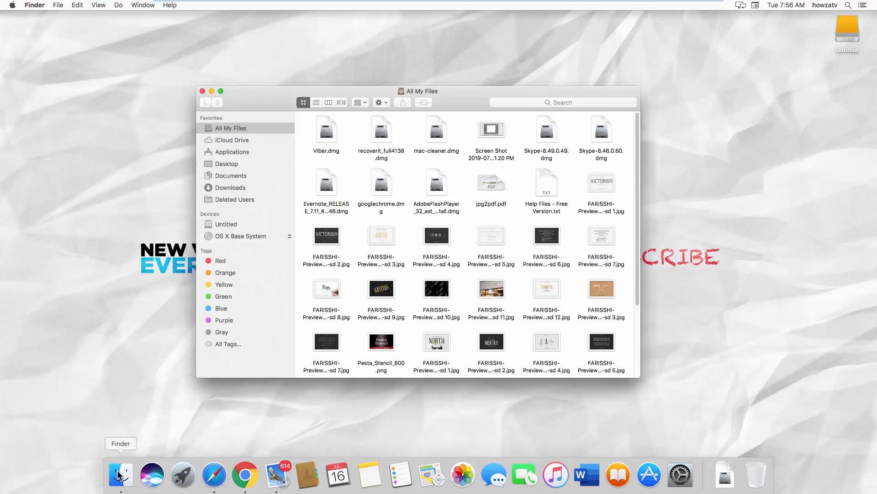
Step: Show the Applications folder and select the Viber app
{"action": "left_click", "coordinate": [232, 152]}
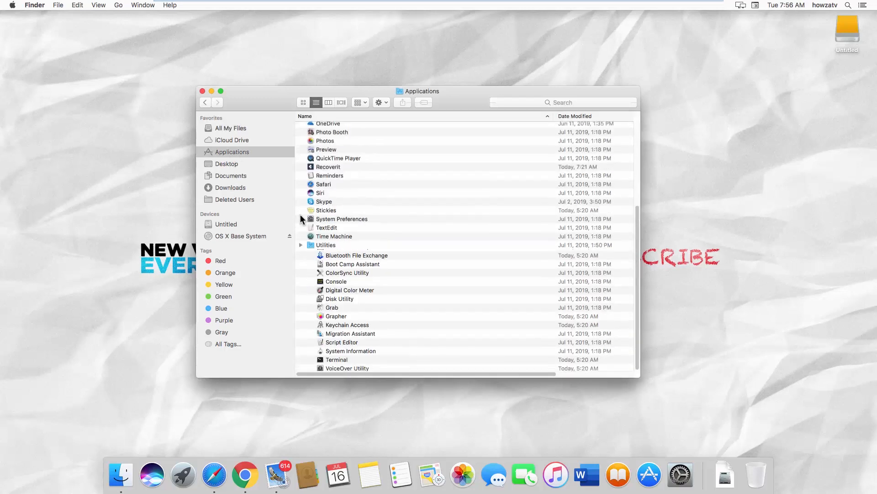
{"action": "left_click", "coordinate": [322, 366]}
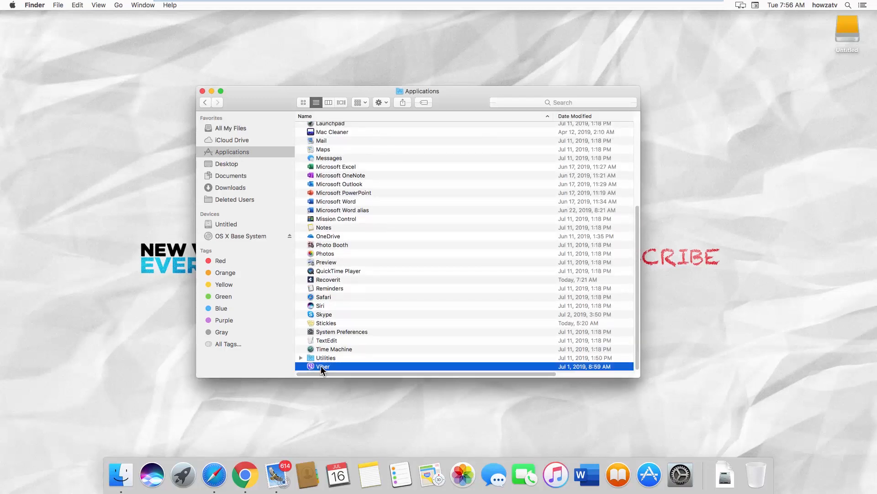
{"action": "mouse_move", "coordinate": [764, 478]}
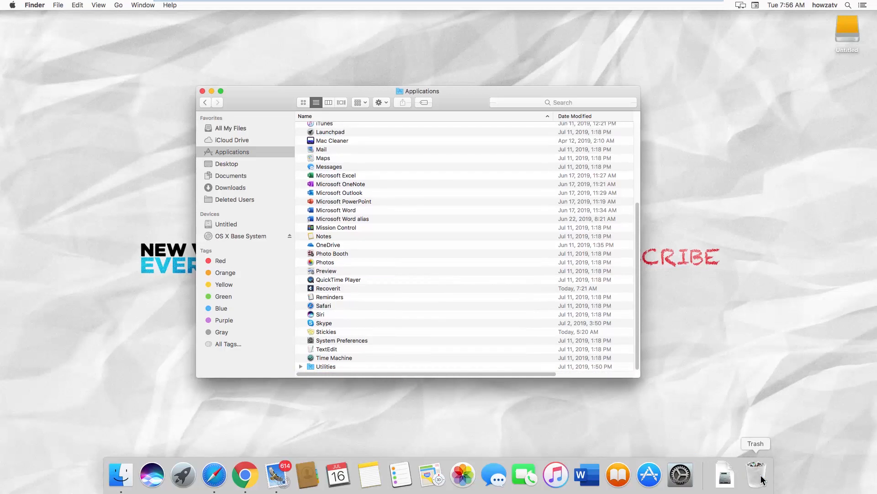
Step: Go to the Library folder and search for 'vib'
{"action": "left_click", "coordinate": [118, 4]}
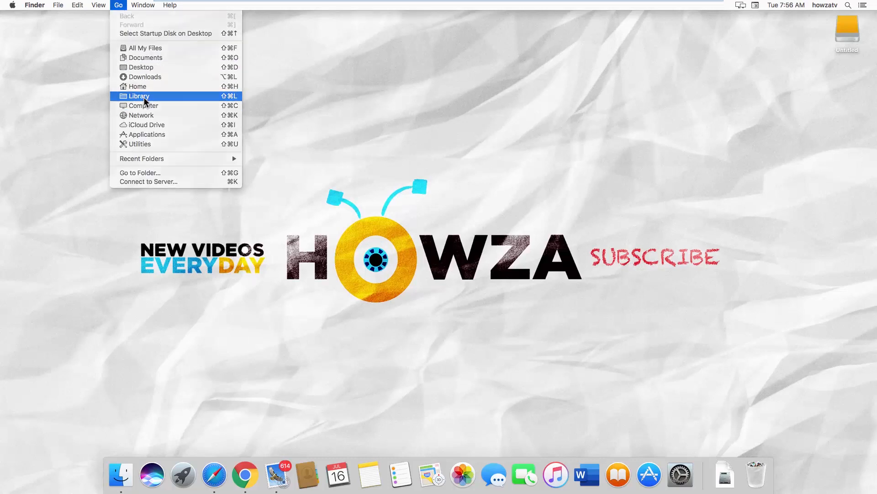
{"action": "left_click", "coordinate": [139, 96]}
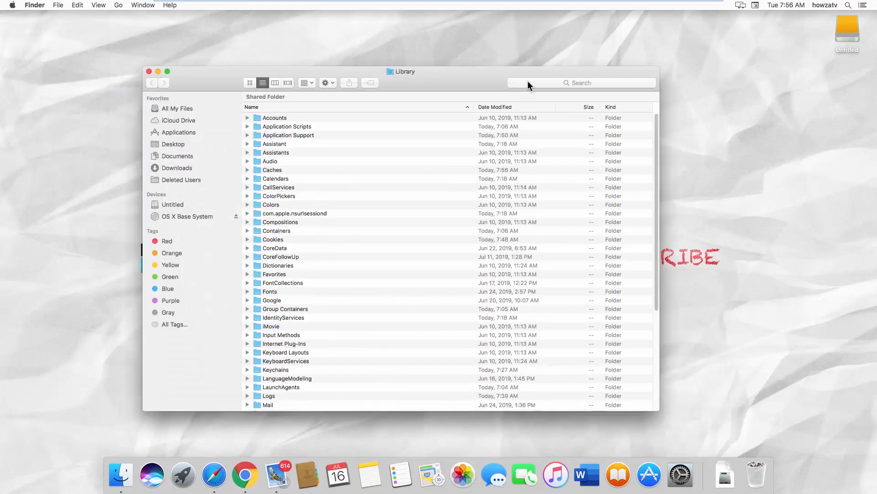
{"action": "type", "text": "viber"}
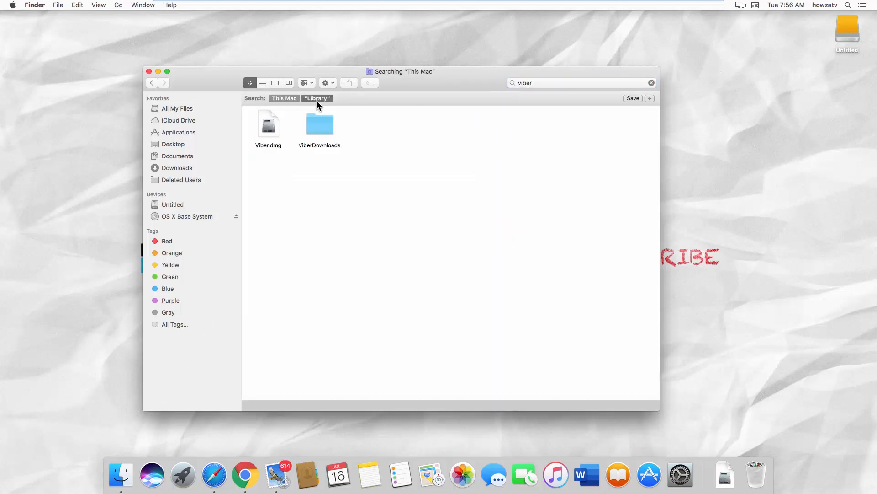
Step: Scope the search to Library and move com.viber.osx, viber.db and ViberPC to Trash
{"action": "left_click", "coordinate": [317, 98]}
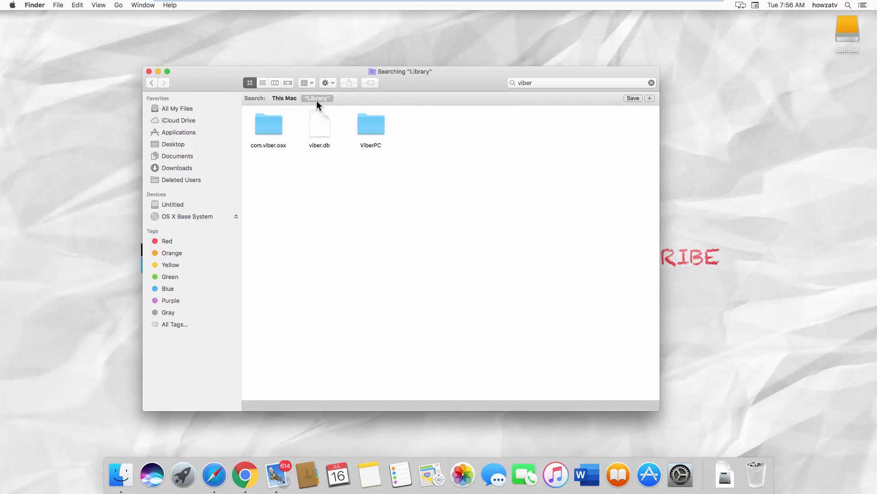
{"action": "left_click", "coordinate": [370, 123]}
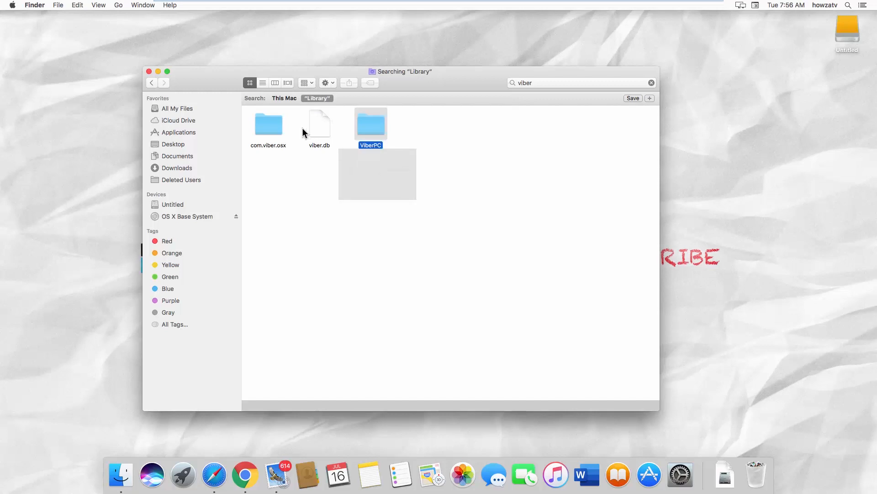
{"action": "right_click", "coordinate": [269, 123]}
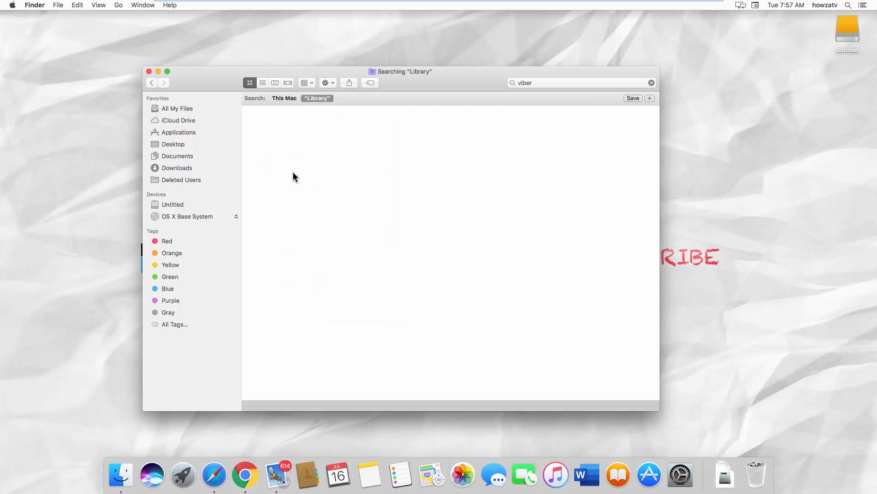
Step: Search This Mac and bring up actions for Viber.dmg and ViberDownloads
{"action": "left_click", "coordinate": [284, 97]}
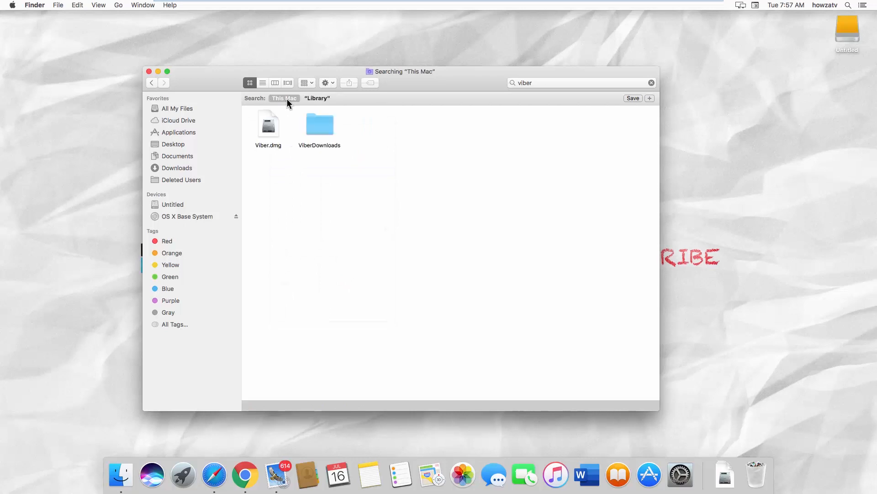
{"action": "mouse_move", "coordinate": [291, 109]}
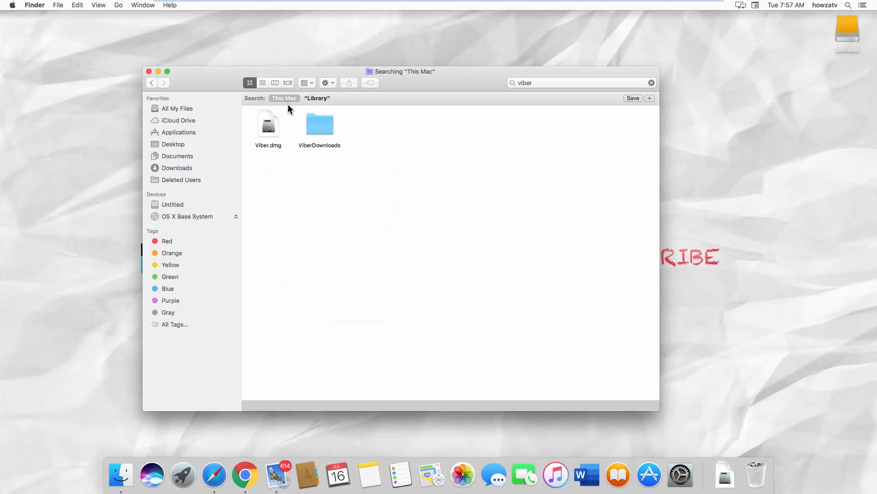
{"action": "mouse_move", "coordinate": [335, 186]}
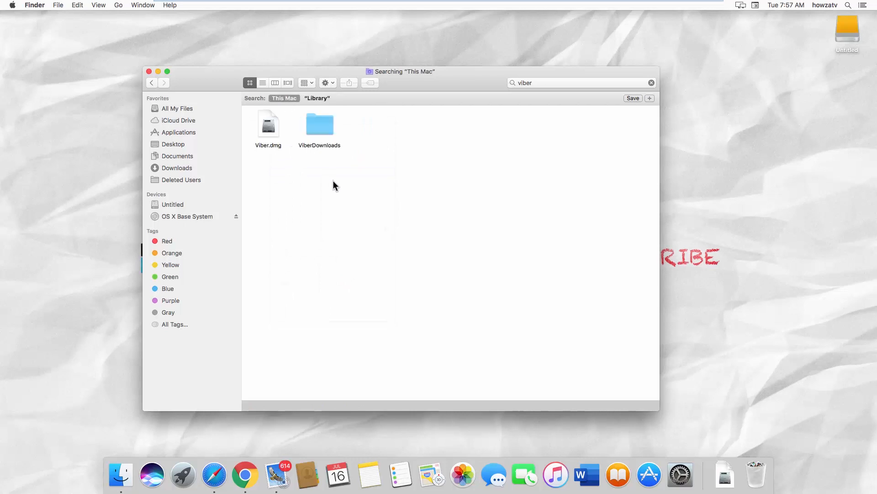
{"action": "right_click", "coordinate": [267, 123]}
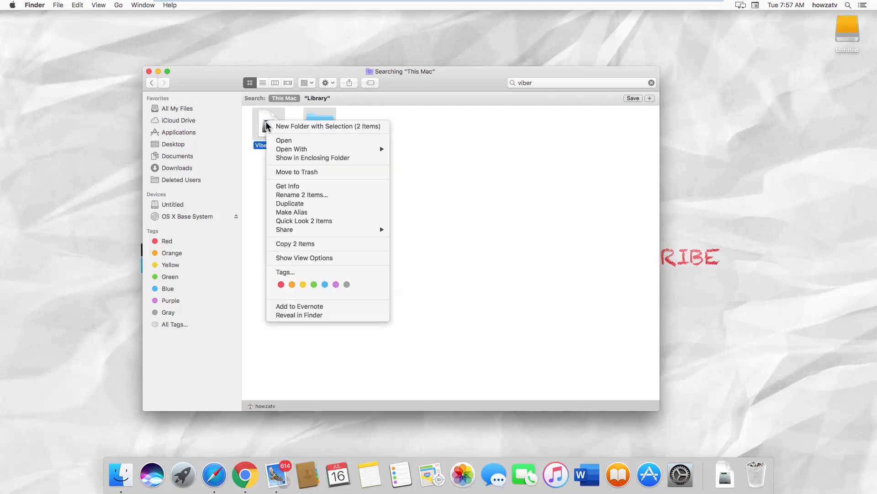